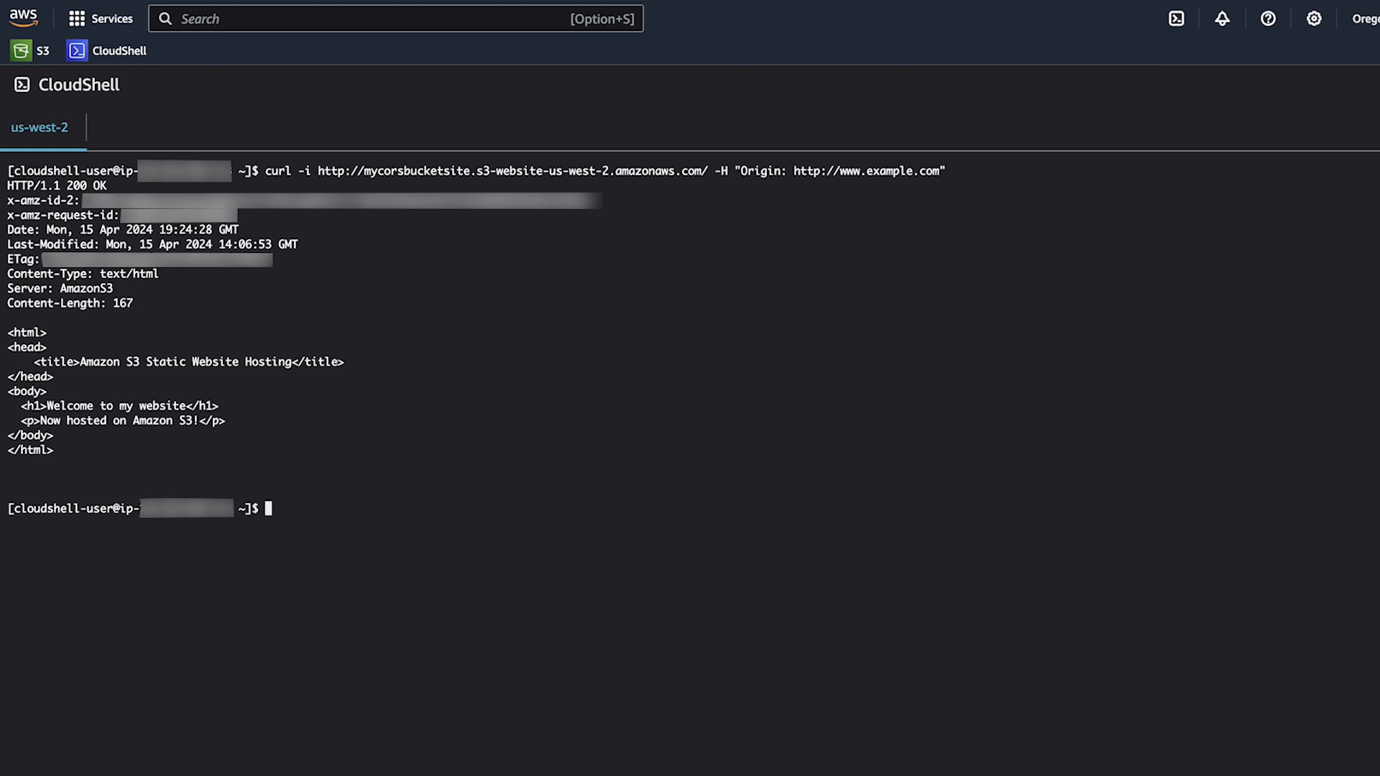
text(clea)
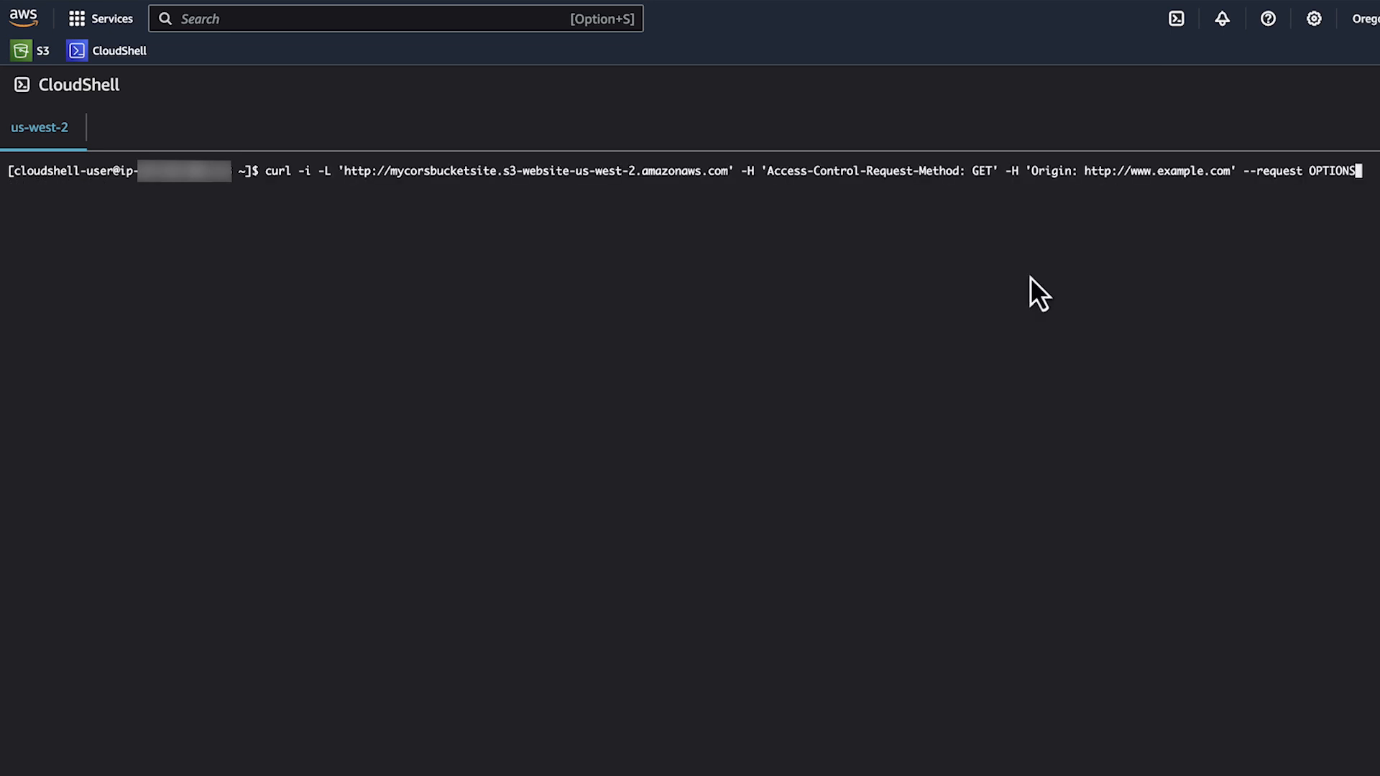
key(Return)
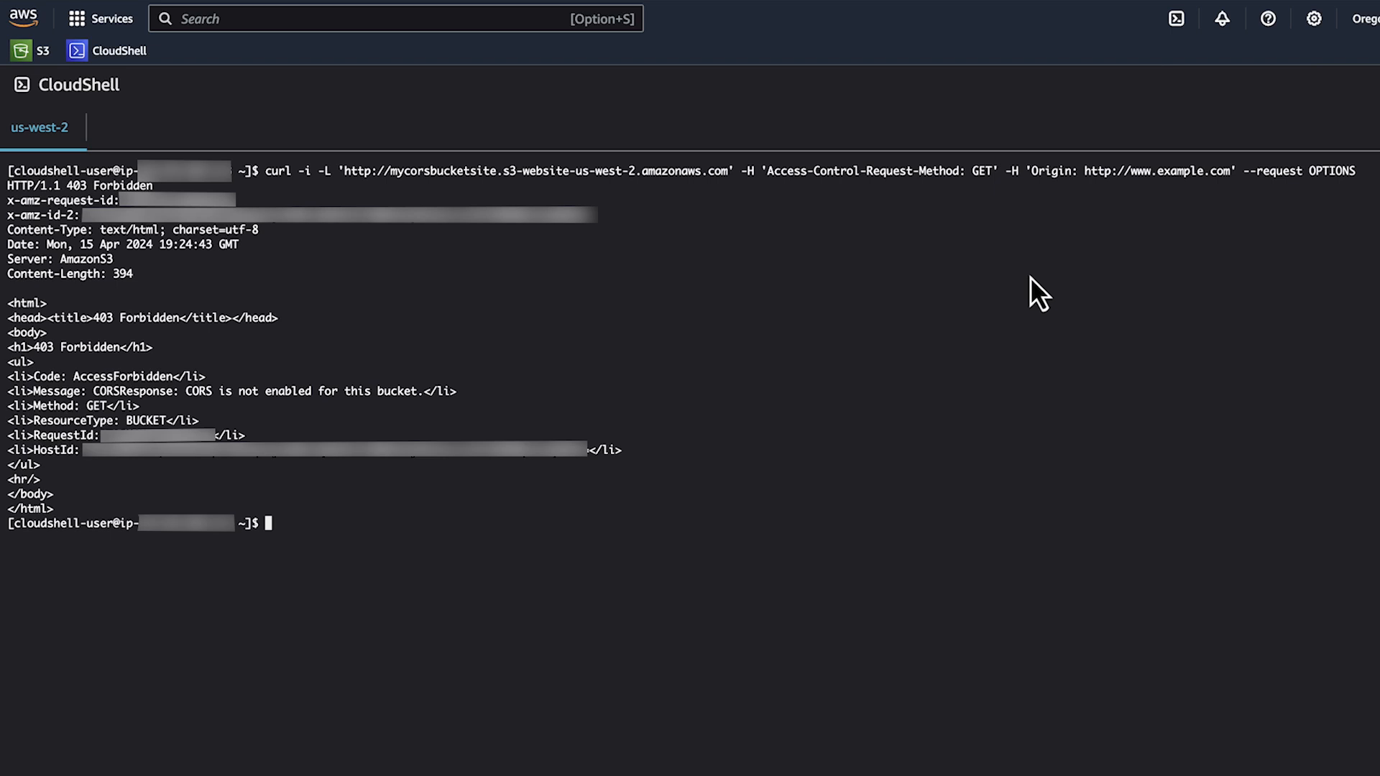
Step: Navigate to mycorsbucketsite's Permissions and scroll to the empty Cross-origin resource sharing section
click(21, 18)
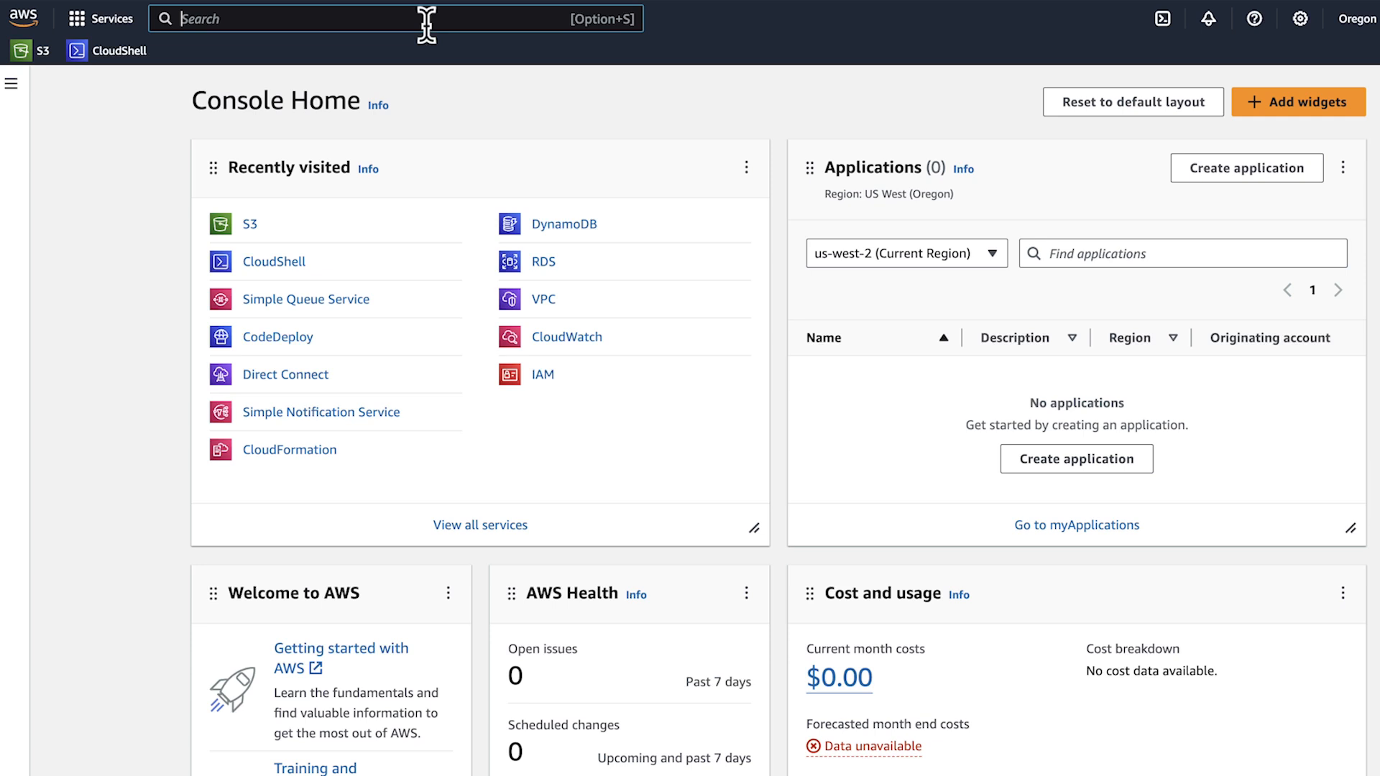
text(s3)
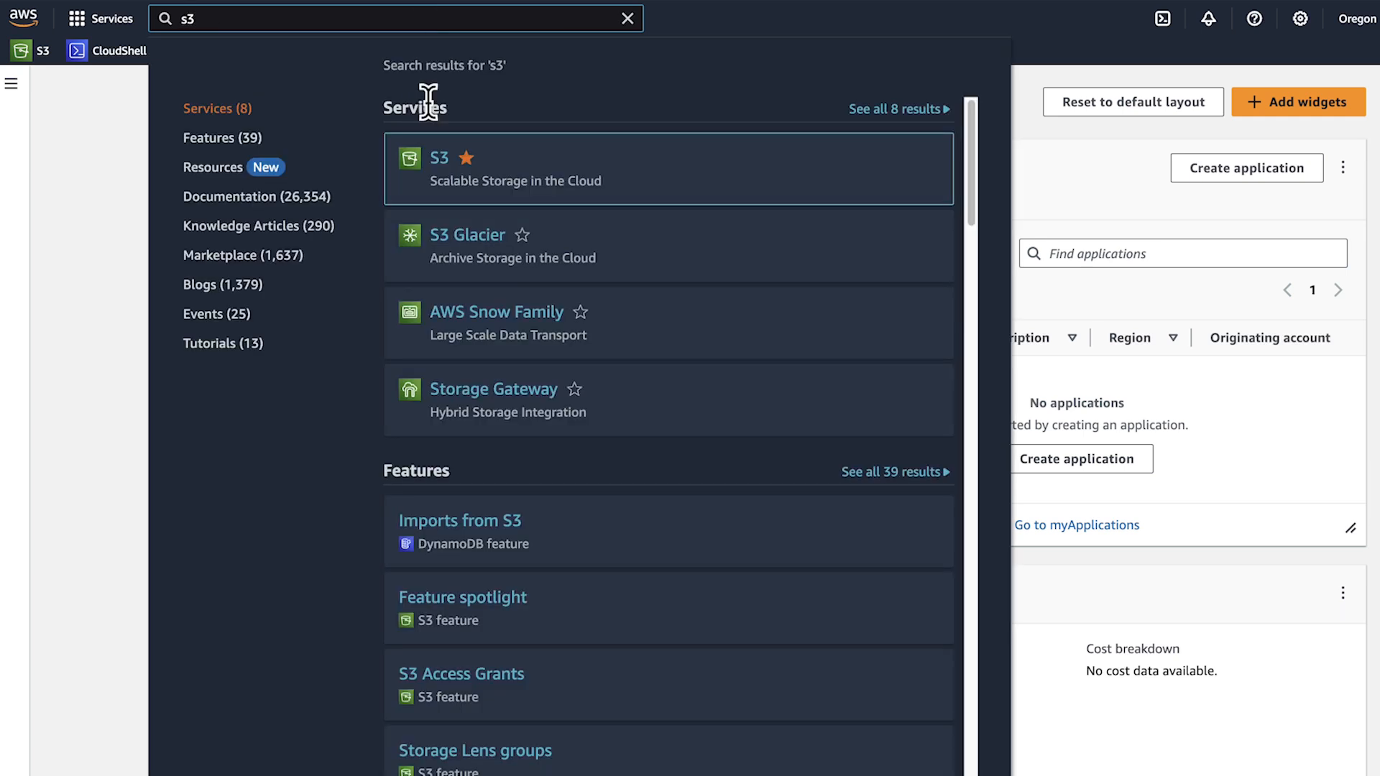
mouse_move(448, 167)
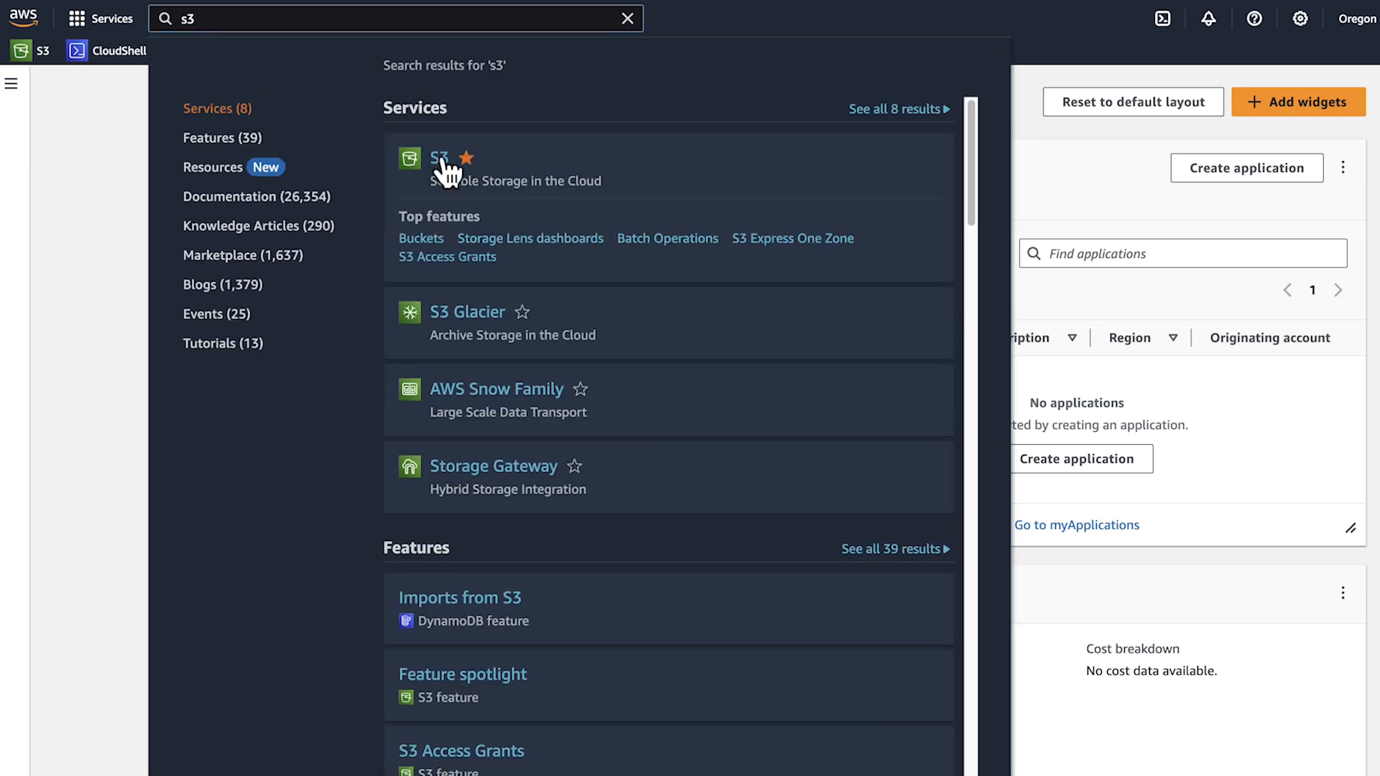
click(439, 159)
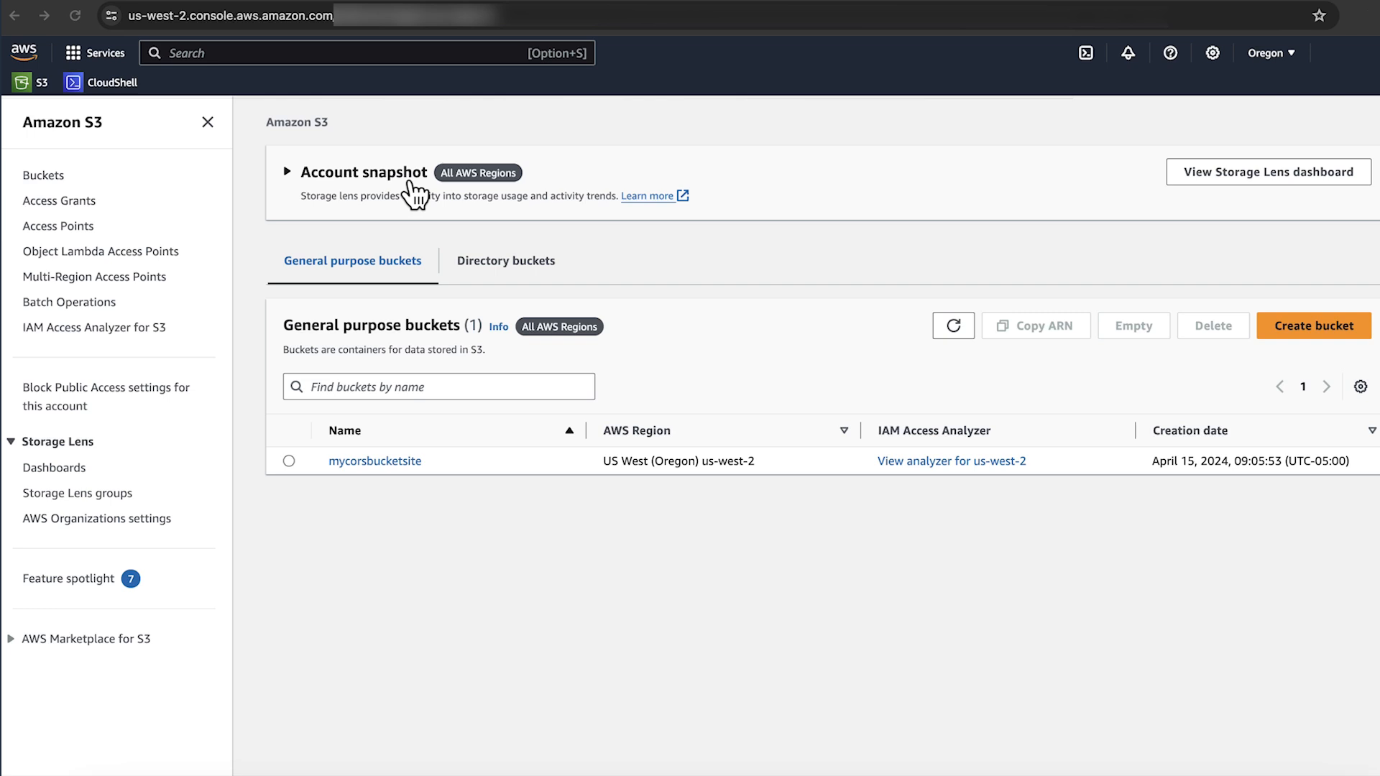
click(374, 460)
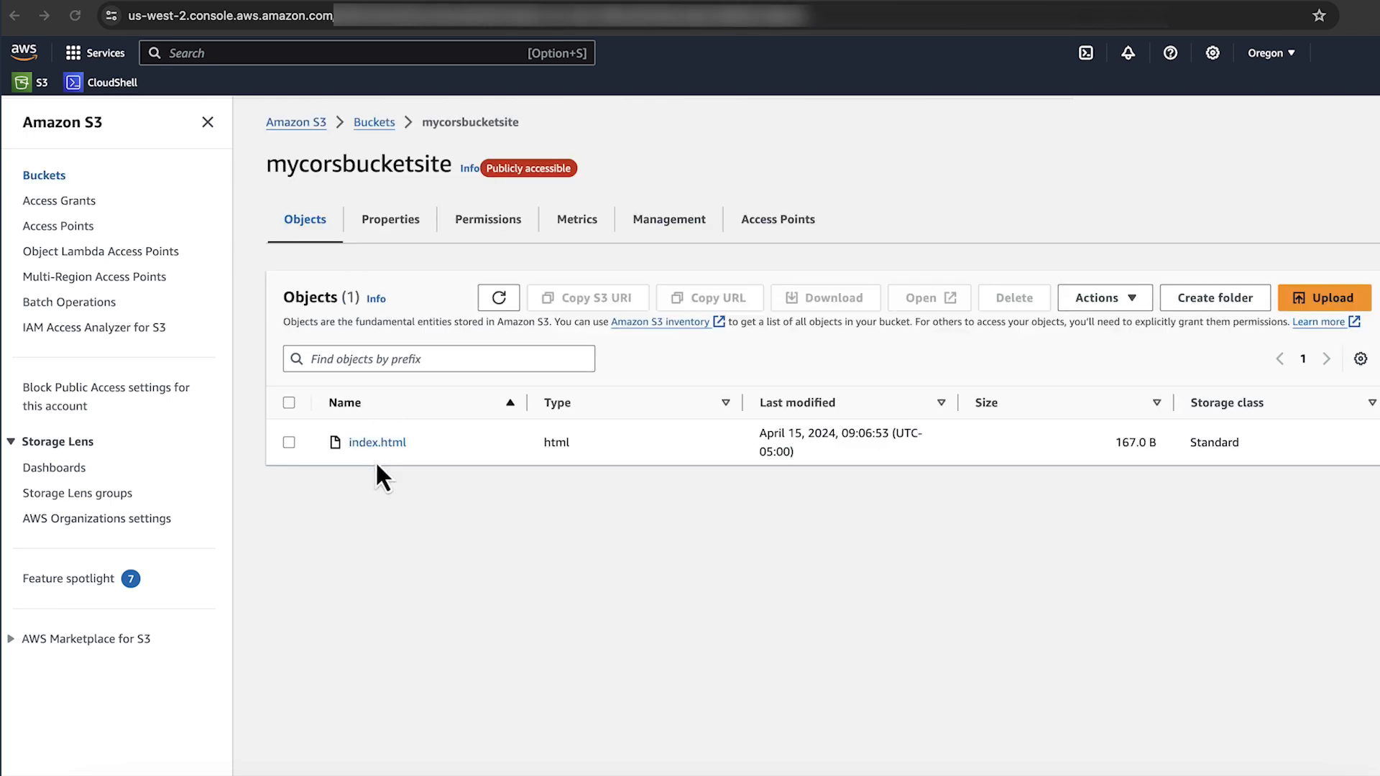
click(487, 219)
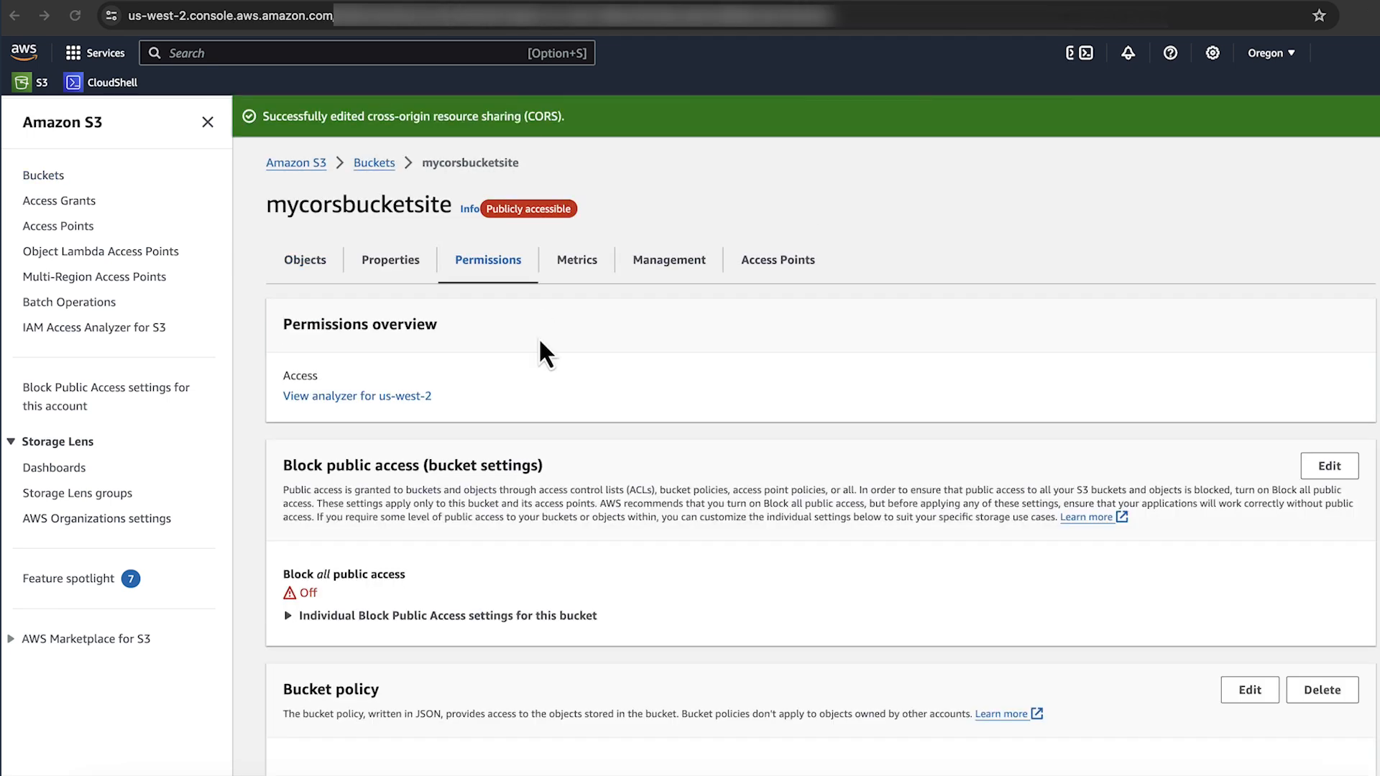
scroll(down, 3)
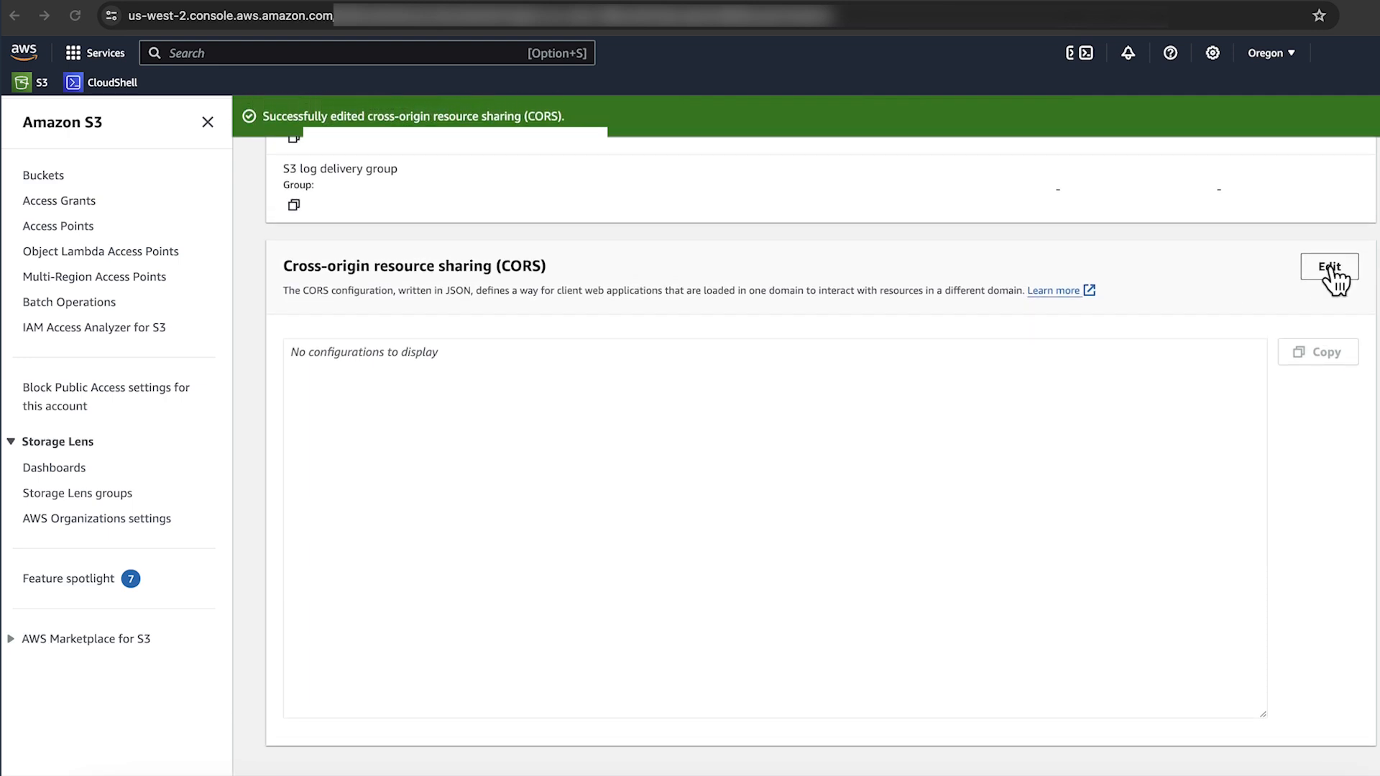
click(1328, 267)
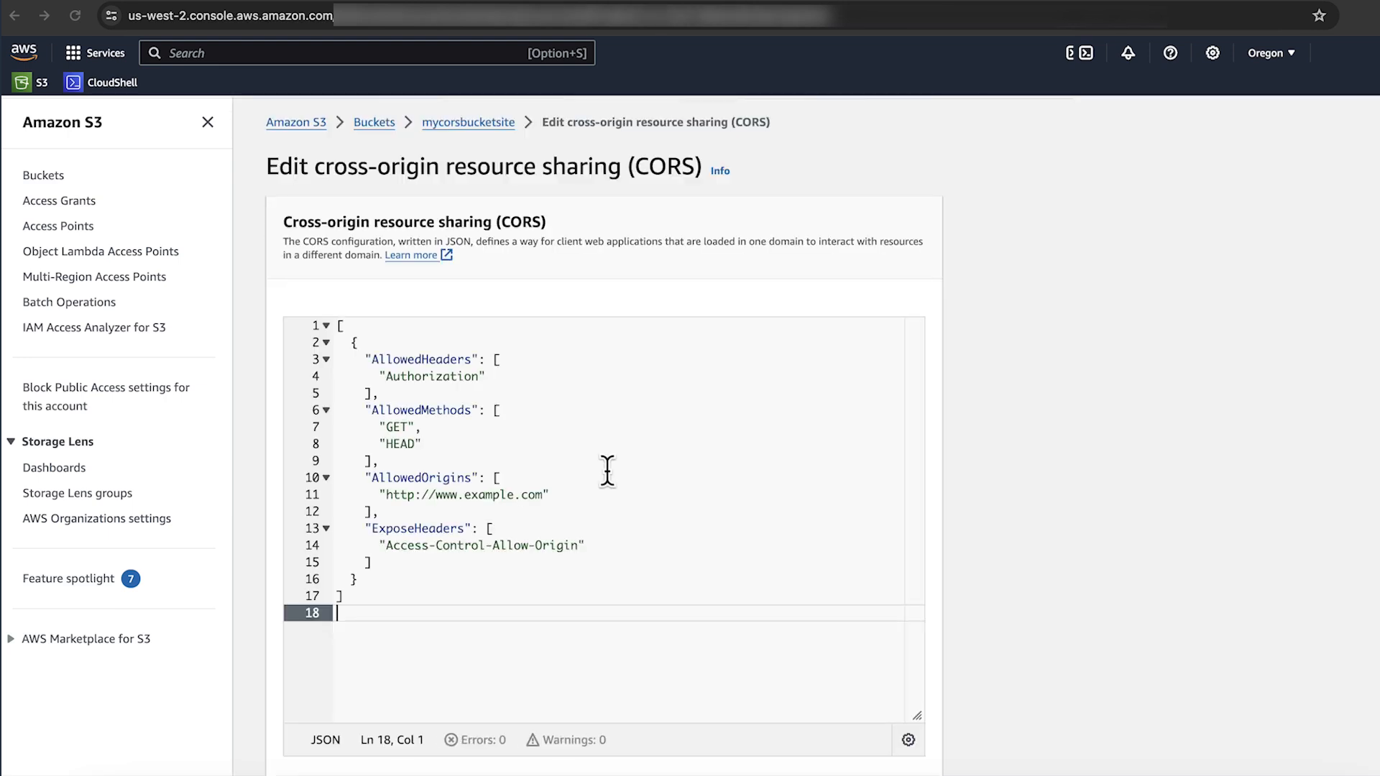
mouse_move(1102, 545)
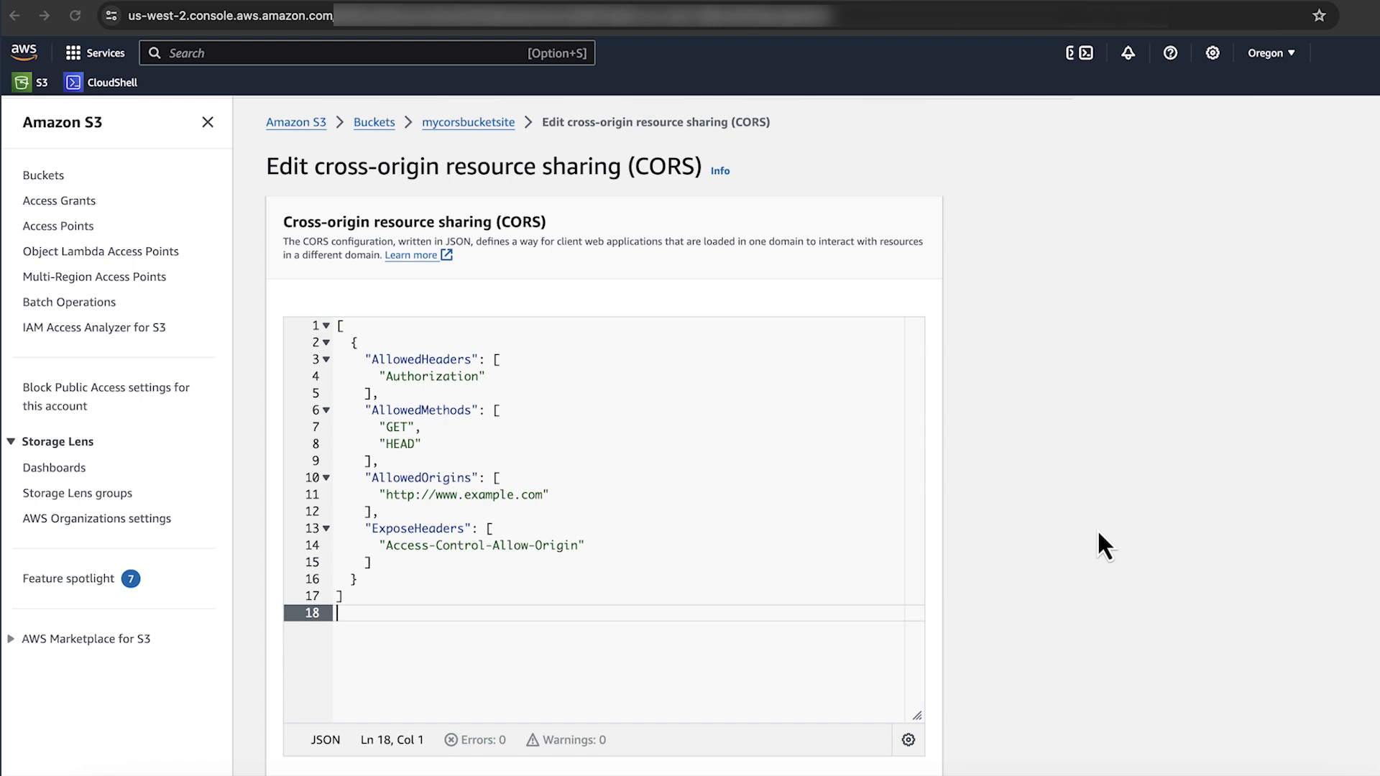
double_click(398, 426)
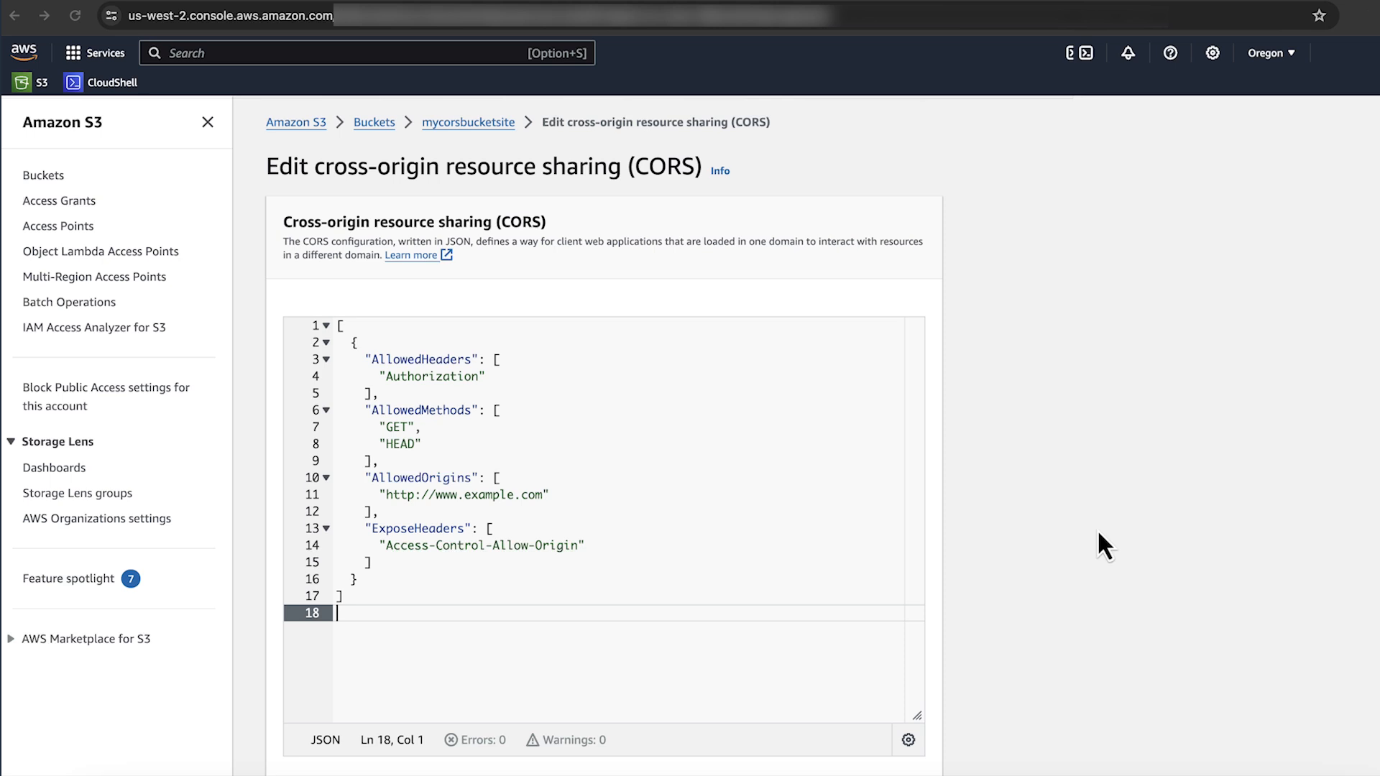
double_click(464, 494)
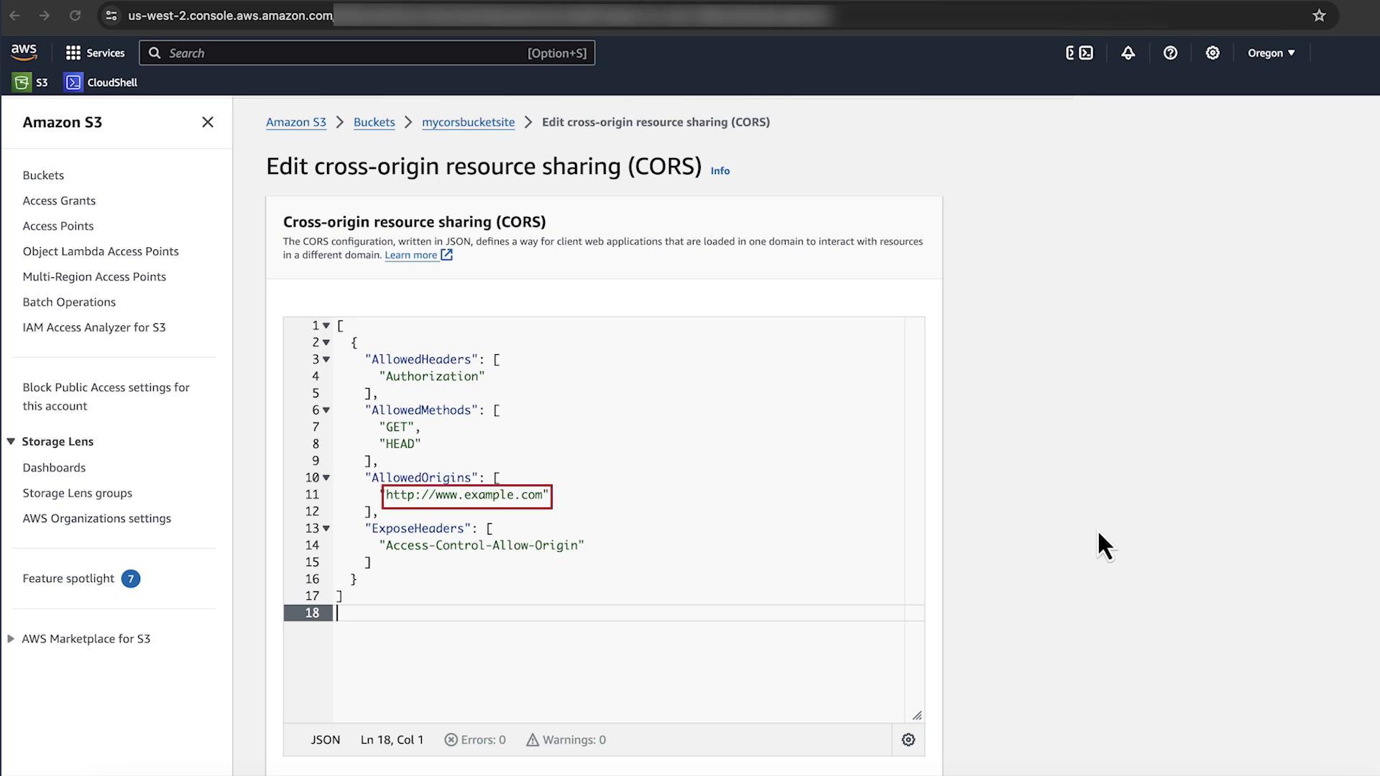
scroll(down, 3)
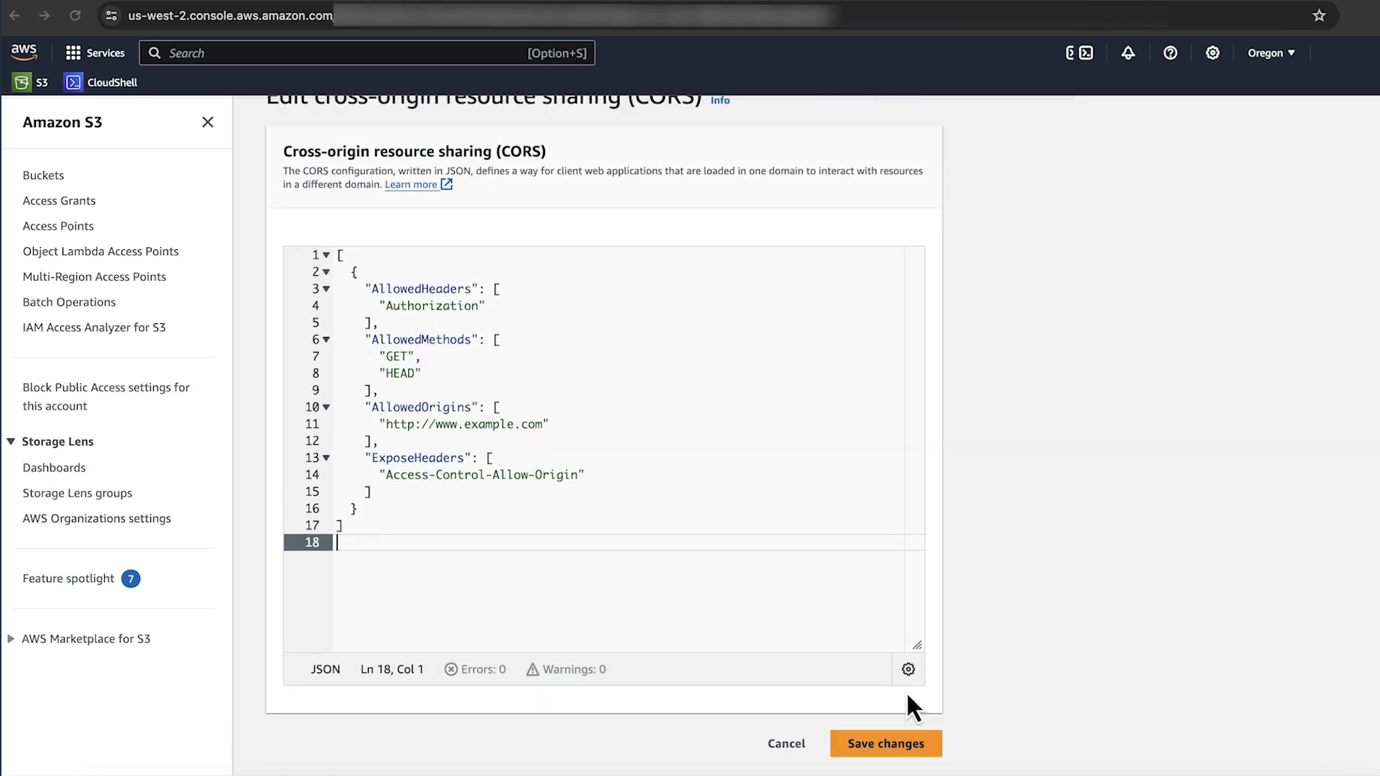
click(885, 743)
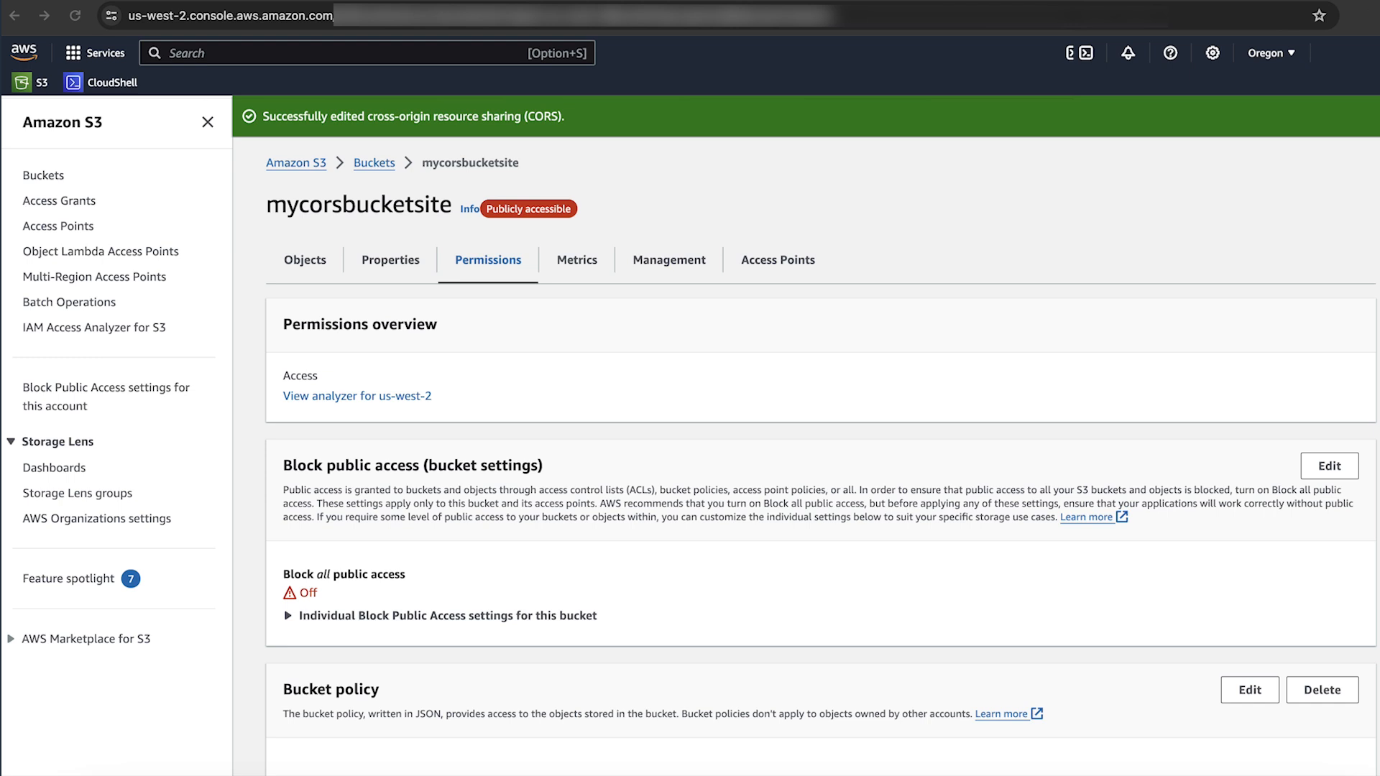
mouse_move(860, 68)
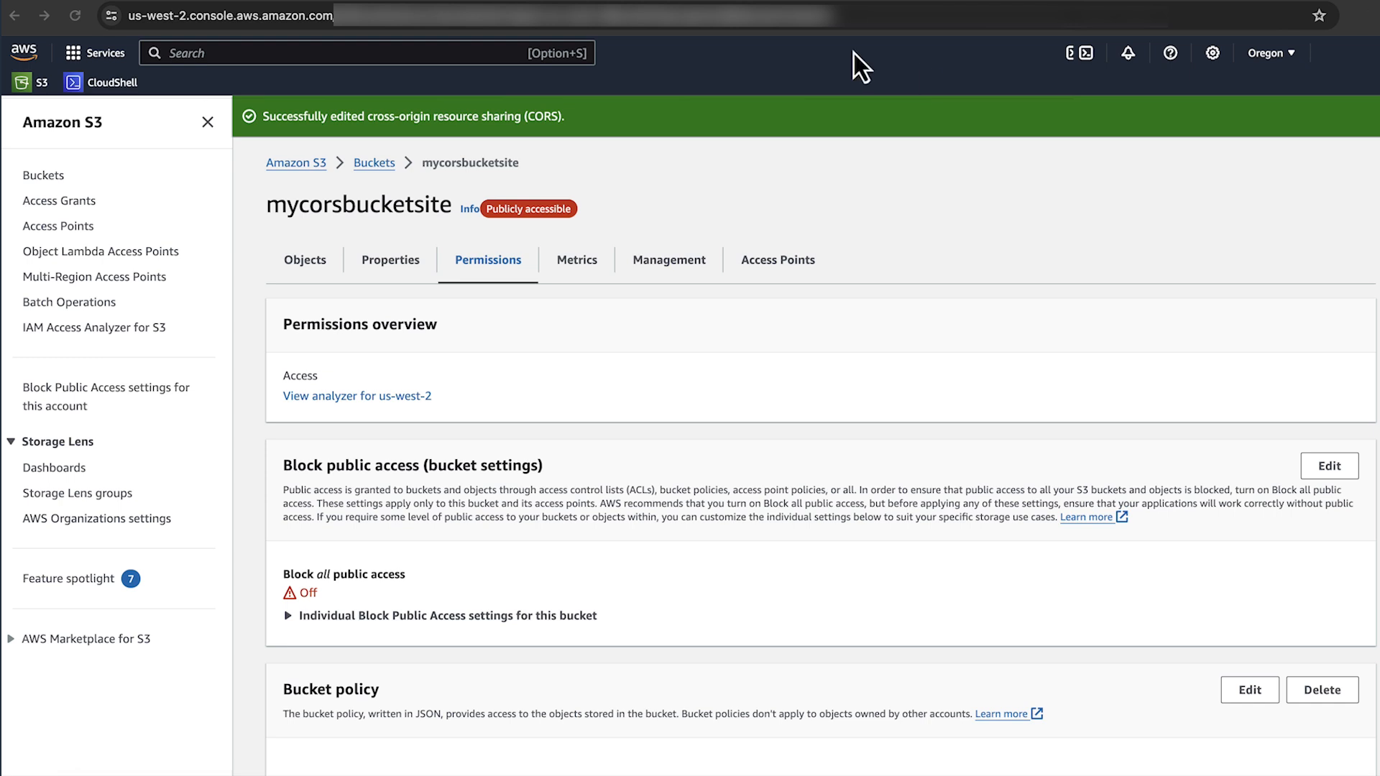
click(101, 82)
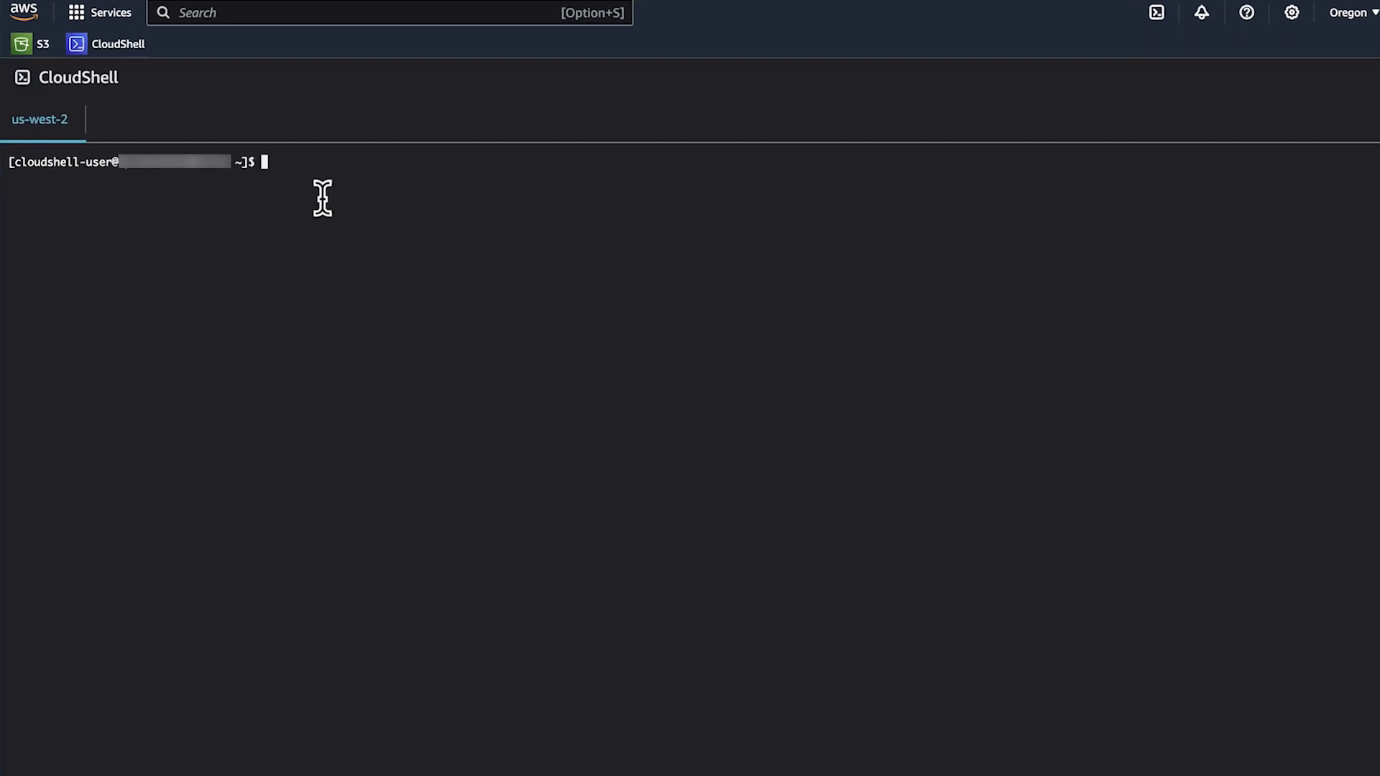
text(curl -i -L 'http://mycorsbucketsite.s3-website-us-west-2.amazonaws.com' -H 'Access-Control-Request-Method: GET' -H 'Origin: http://www.example.com' --request OPTIONS)
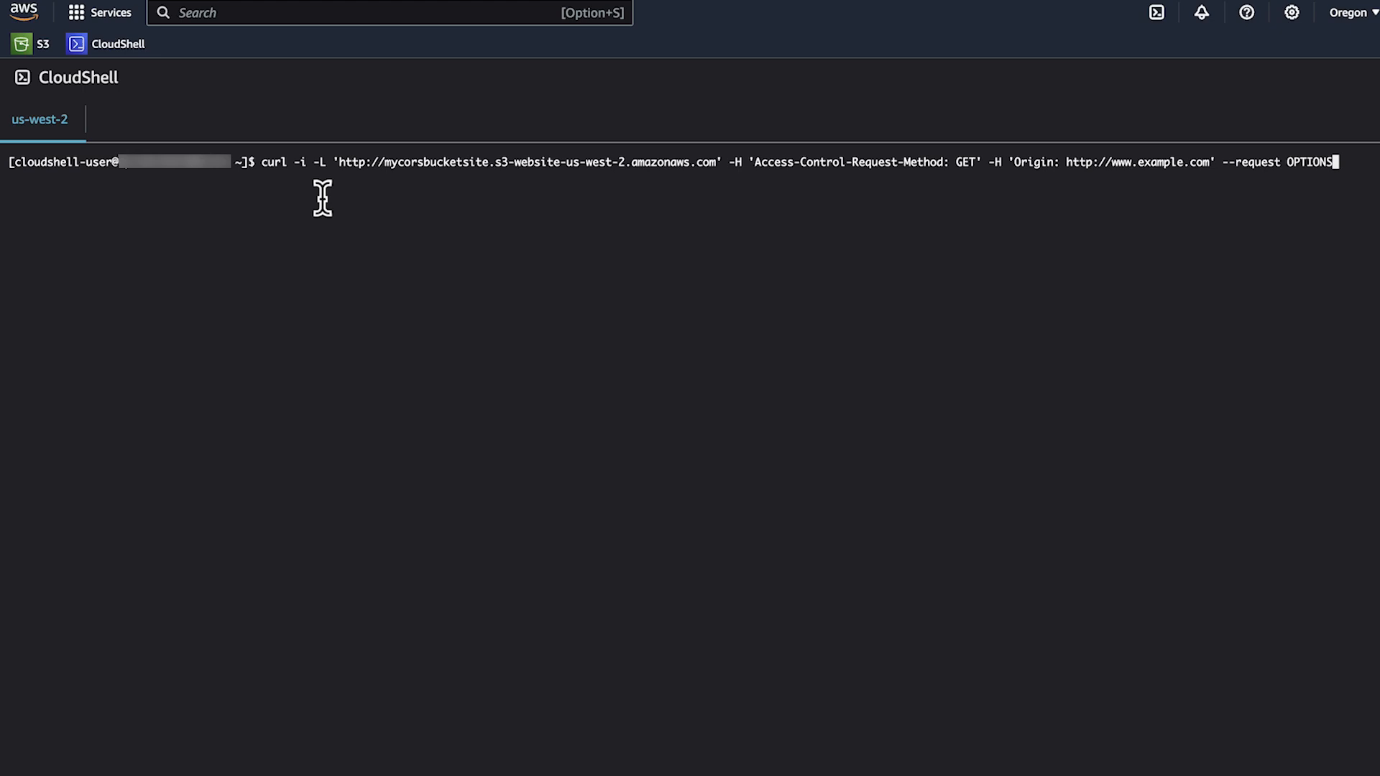
key(Return)
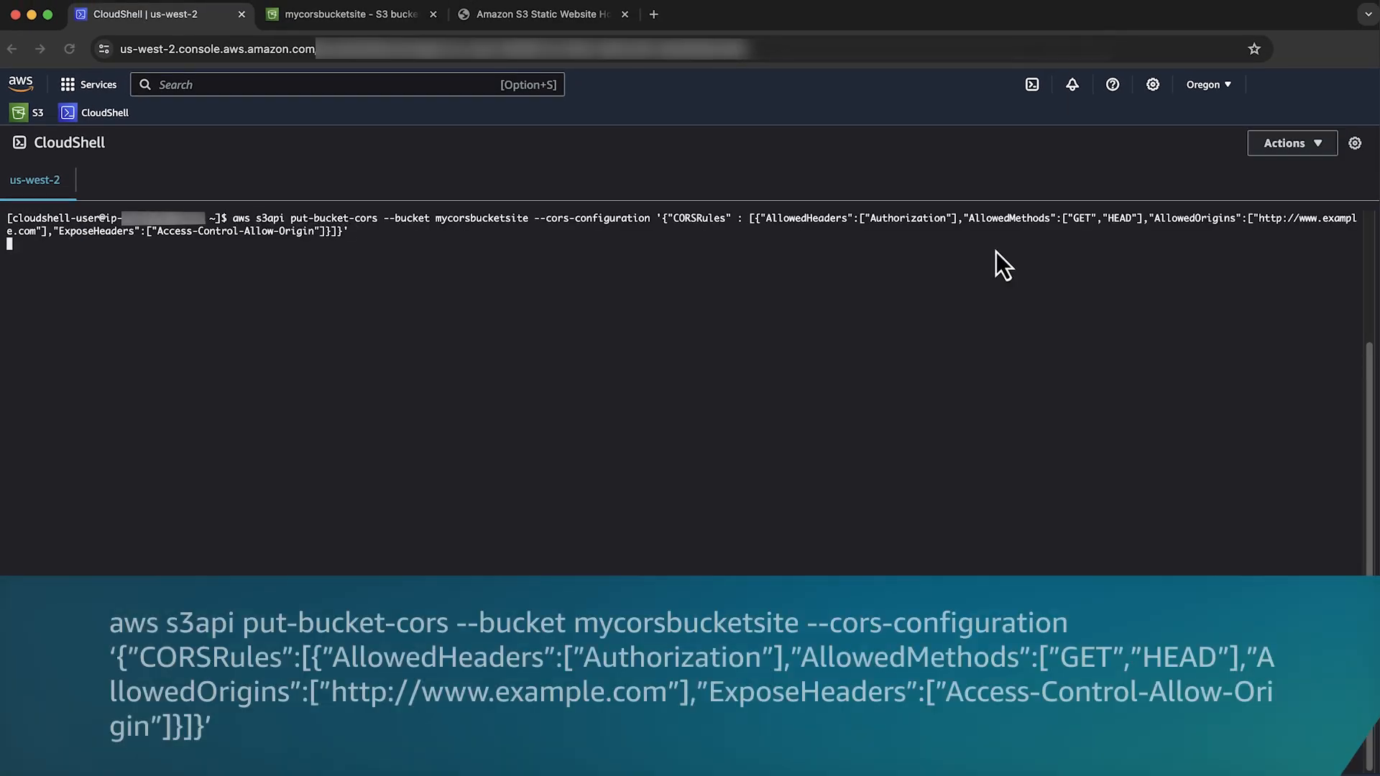
key(Return)
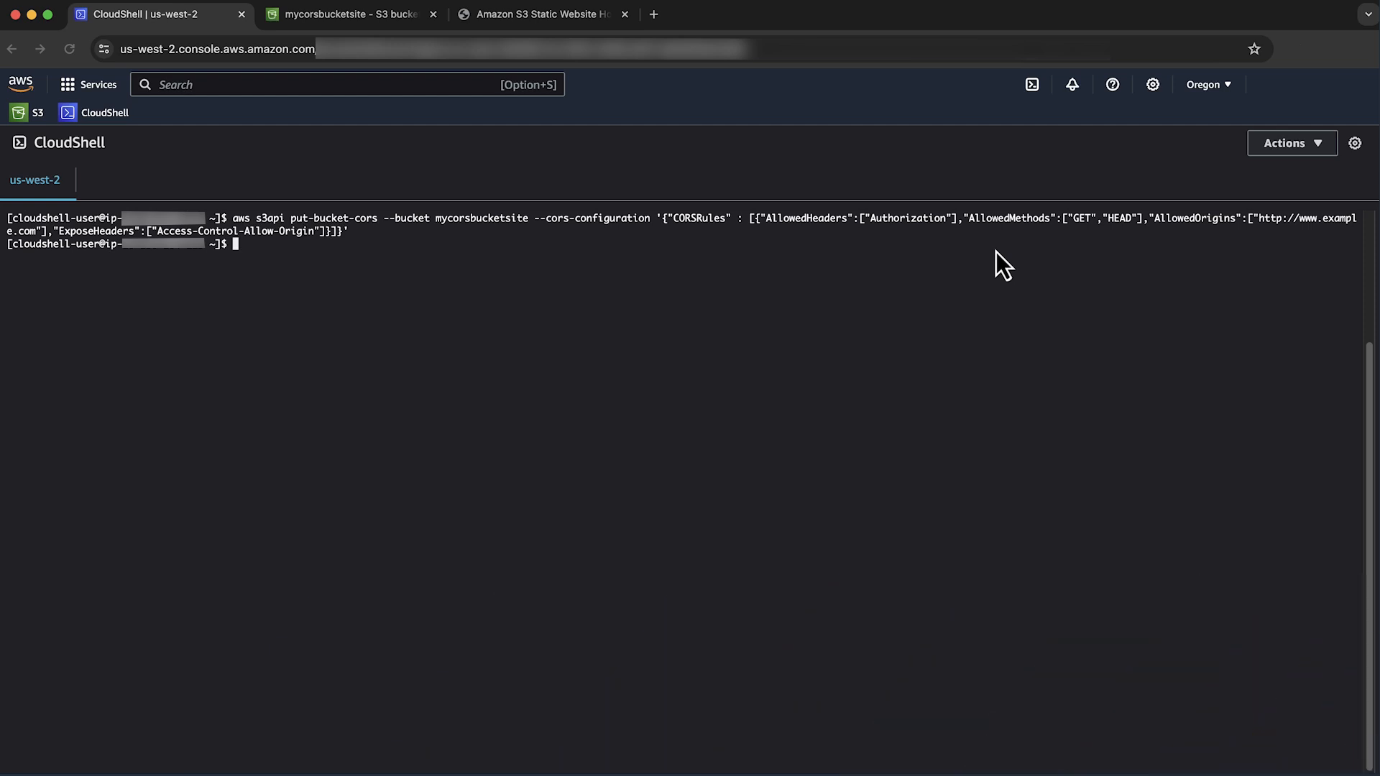
Step: Show the rules with get-bucket-cors, then rerun the preflight to get 204 with Access-Control-Allow-Methods GET, HEAD
text(aws s3api get-bucket-cors --bucket mycorsbucketsite)
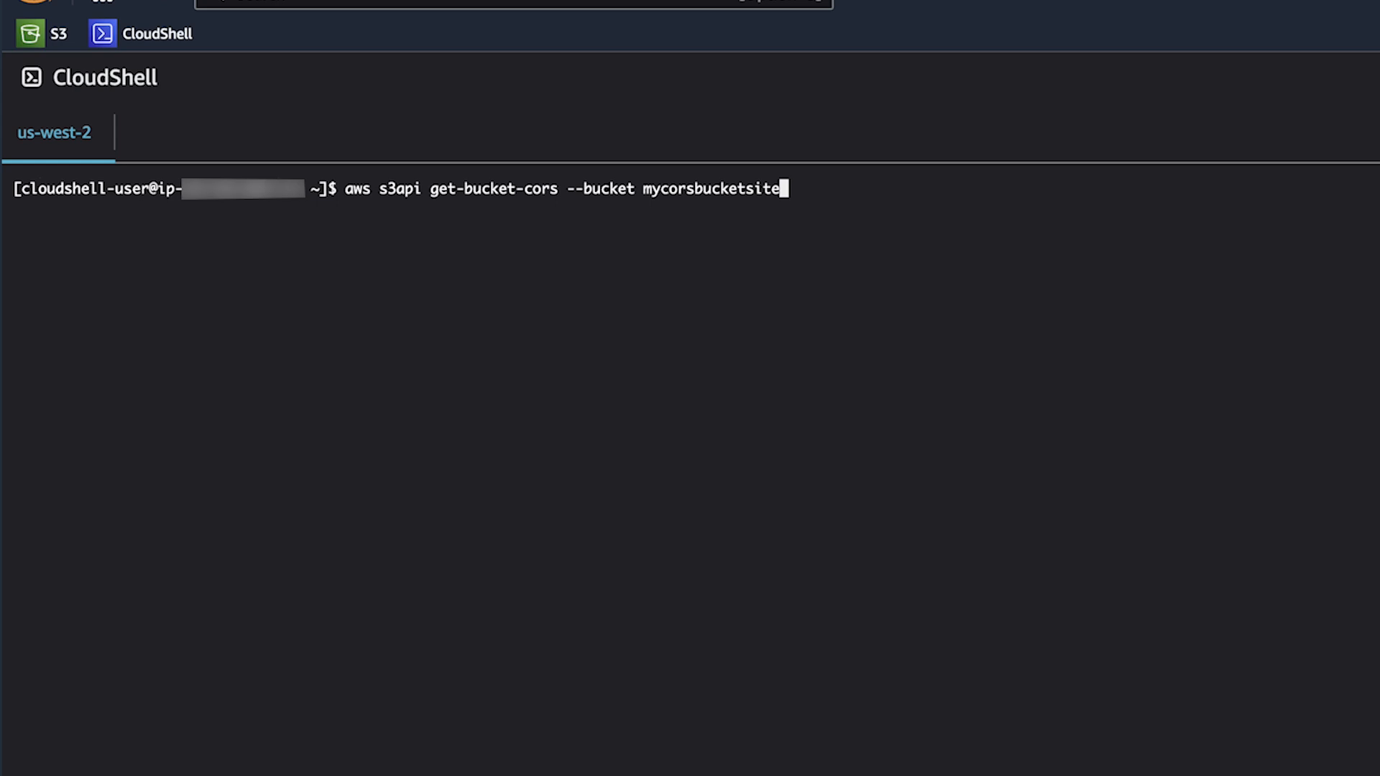
key(Return)
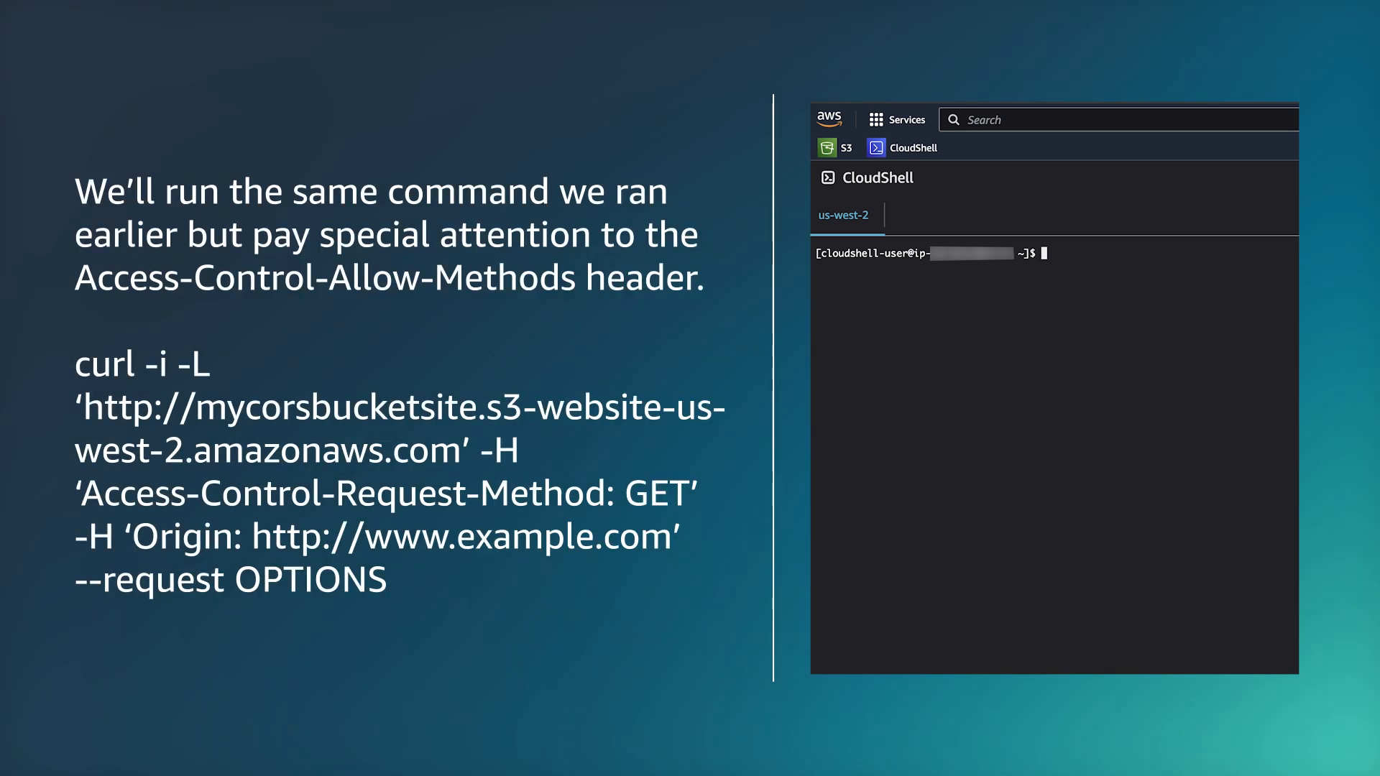
key(Return)
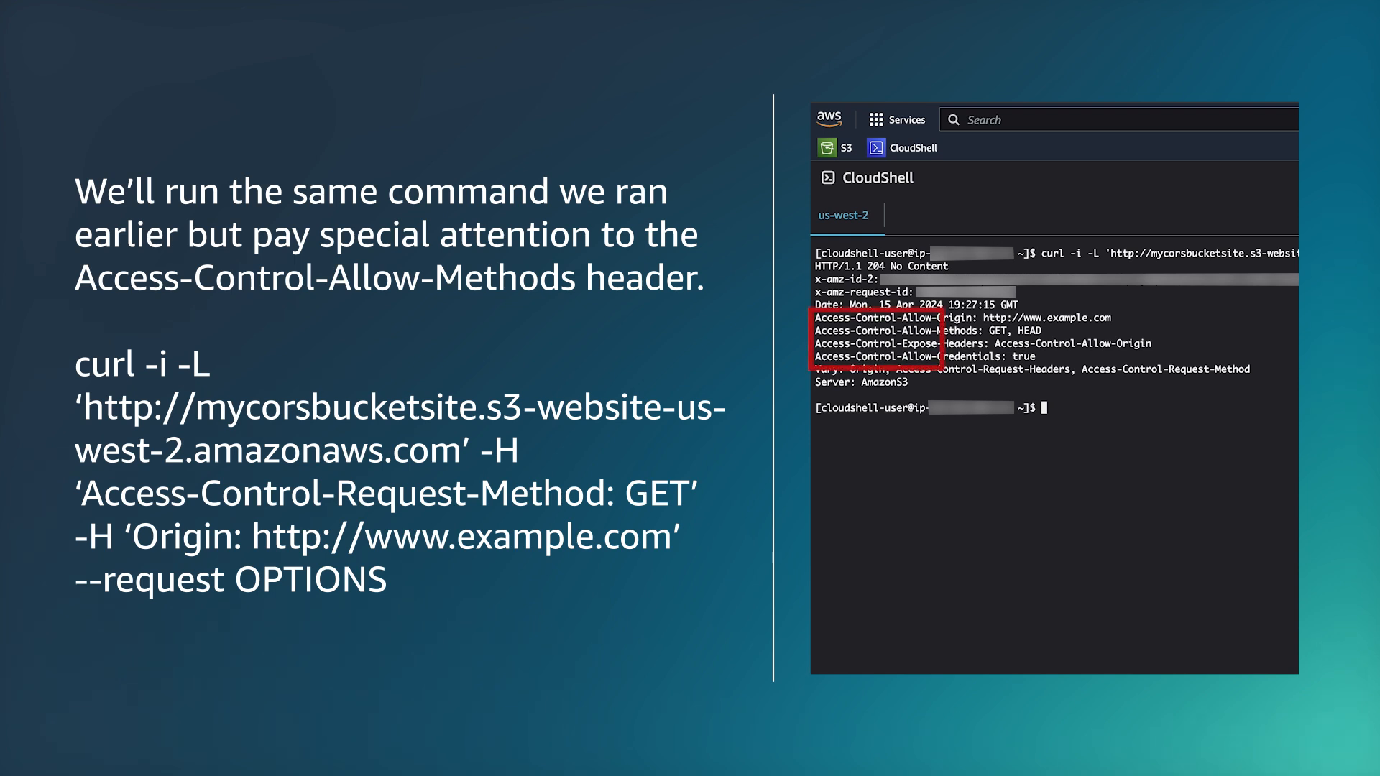